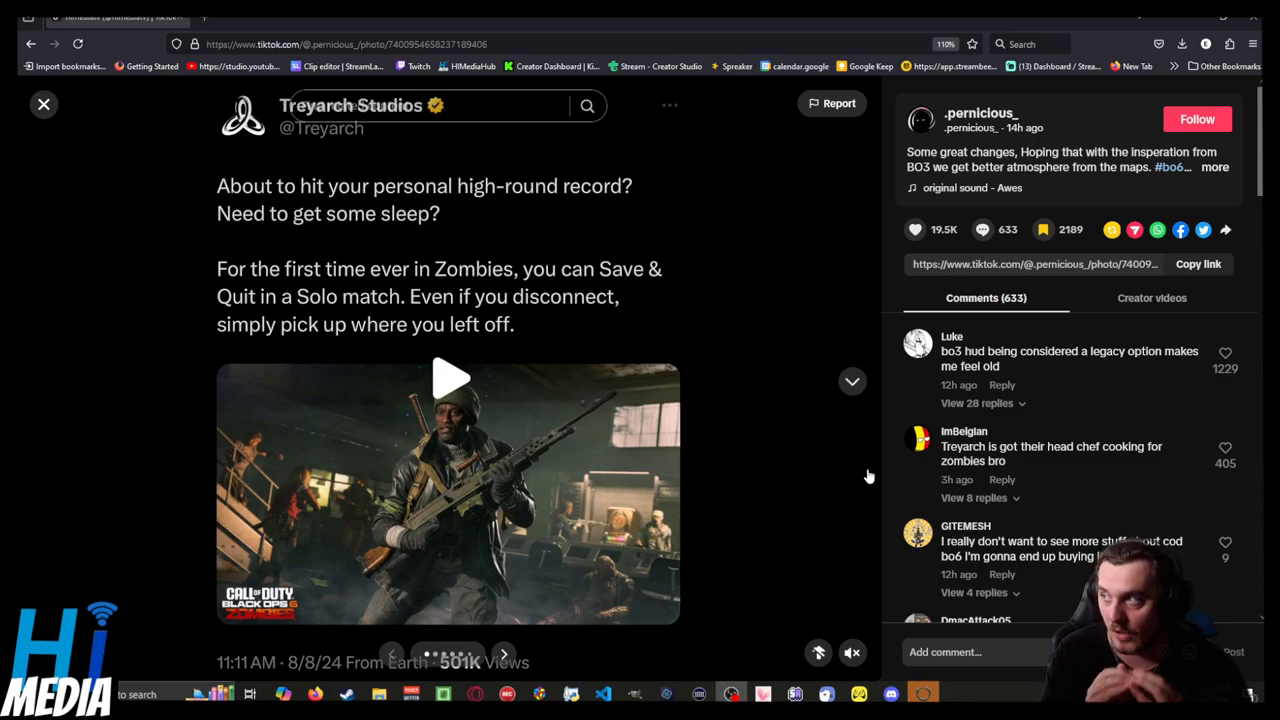
{"action": "mouse_move", "coordinate": [500, 648]}
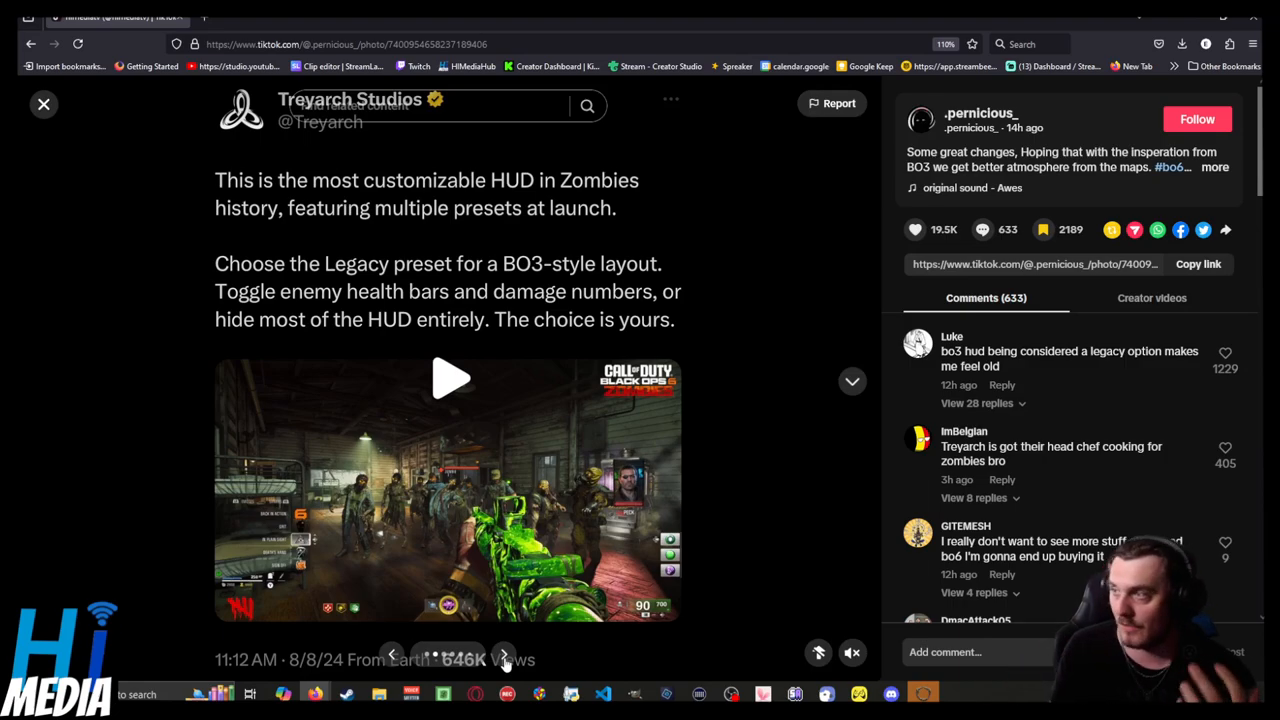
- Advance the carousel past the GobbleGums slide to the Prestige and Weapon Level progression slide
{"action": "left_click", "coordinate": [504, 660]}
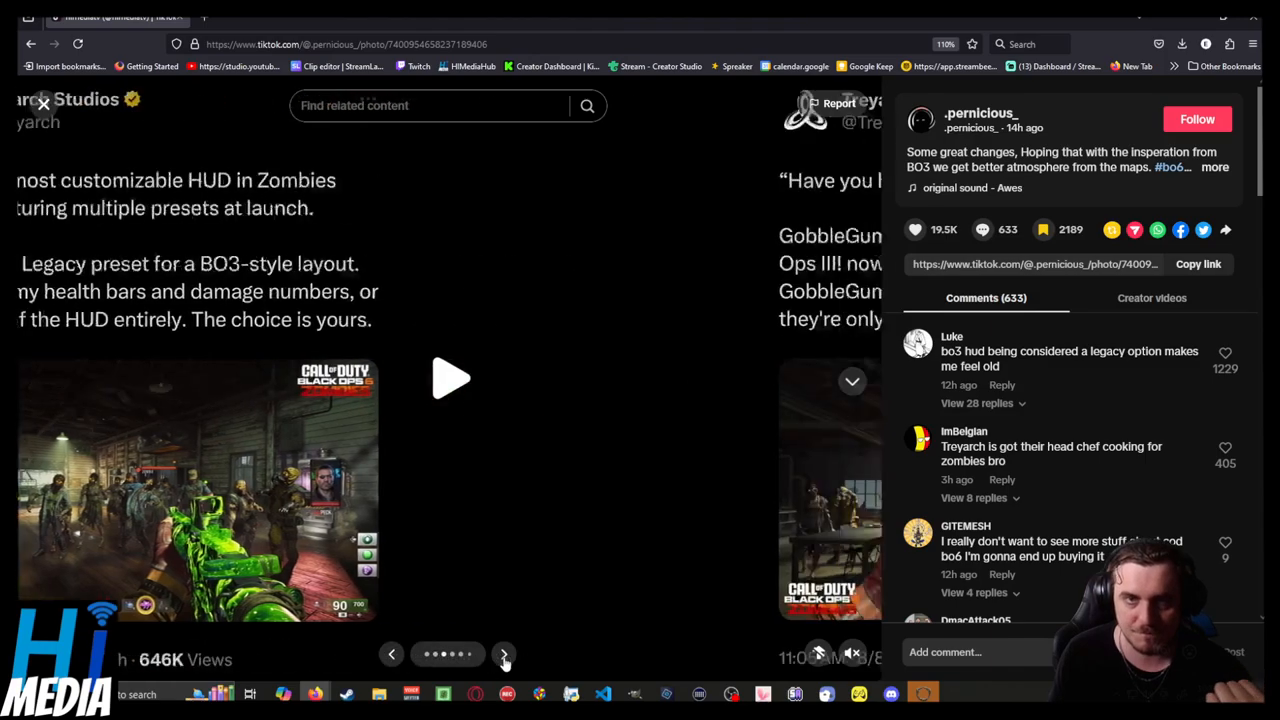
{"action": "left_click", "coordinate": [504, 654]}
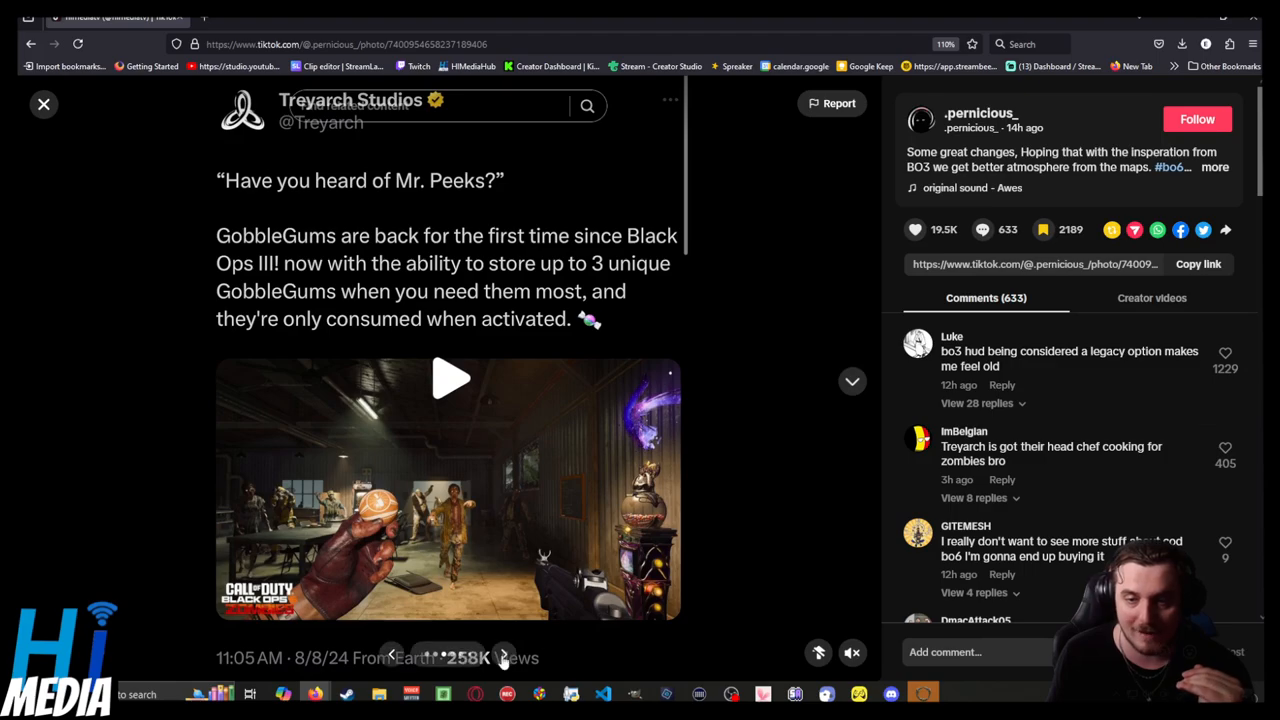
{"action": "left_click", "coordinate": [504, 652]}
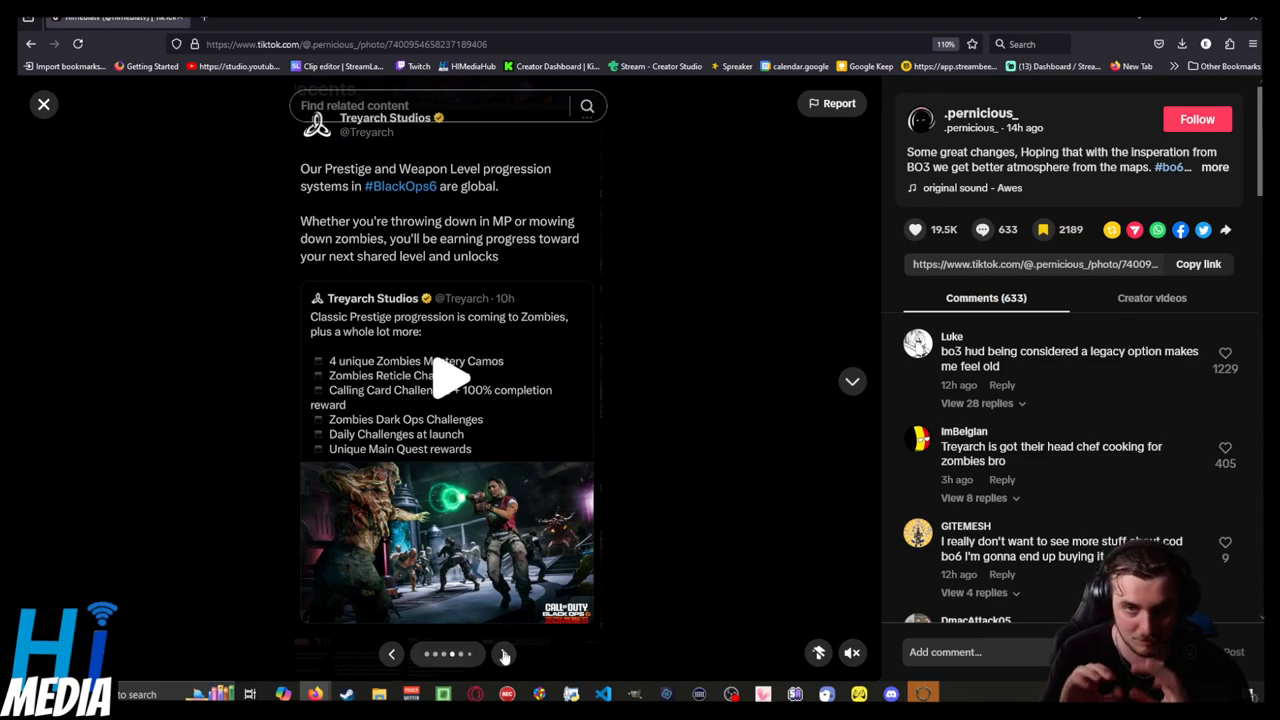
- Move one slide forward to the harder Main Quests and optional guided playlist slide
{"action": "left_click", "coordinate": [504, 652]}
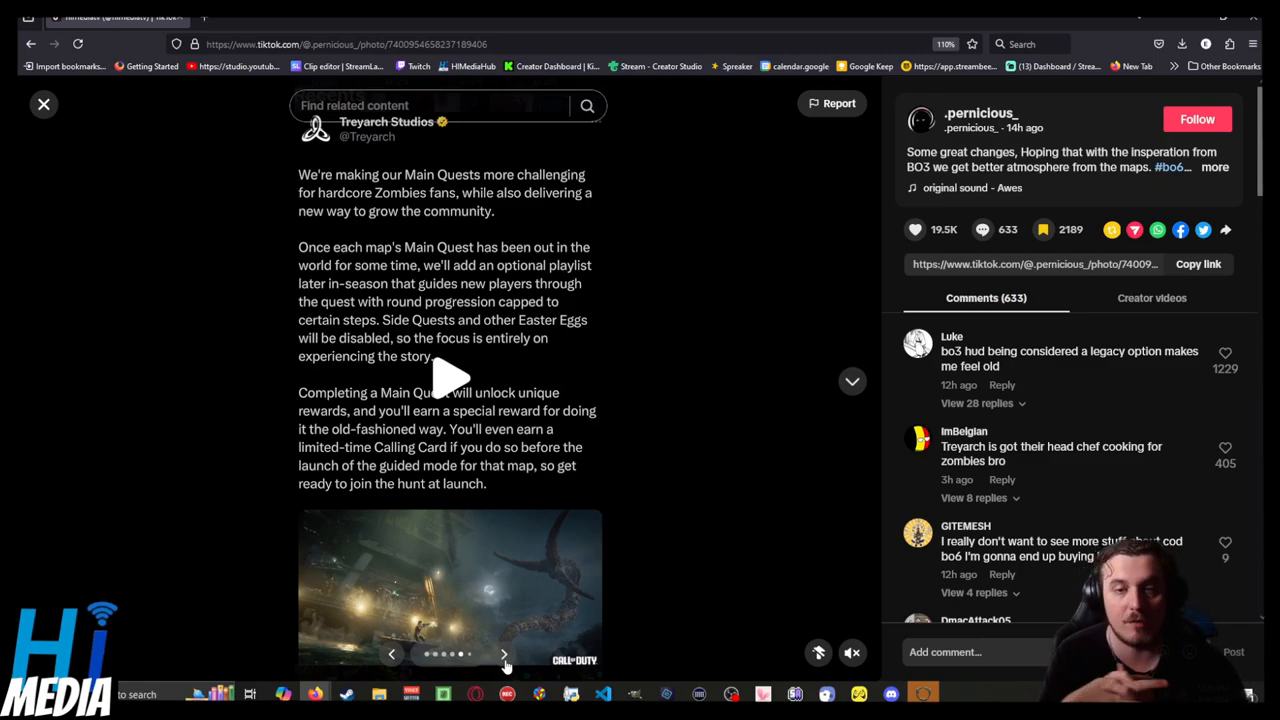
- Advance past the third-person perspective slide to the evolving zombies on Terminus Island slide
{"action": "left_click", "coordinate": [504, 656]}
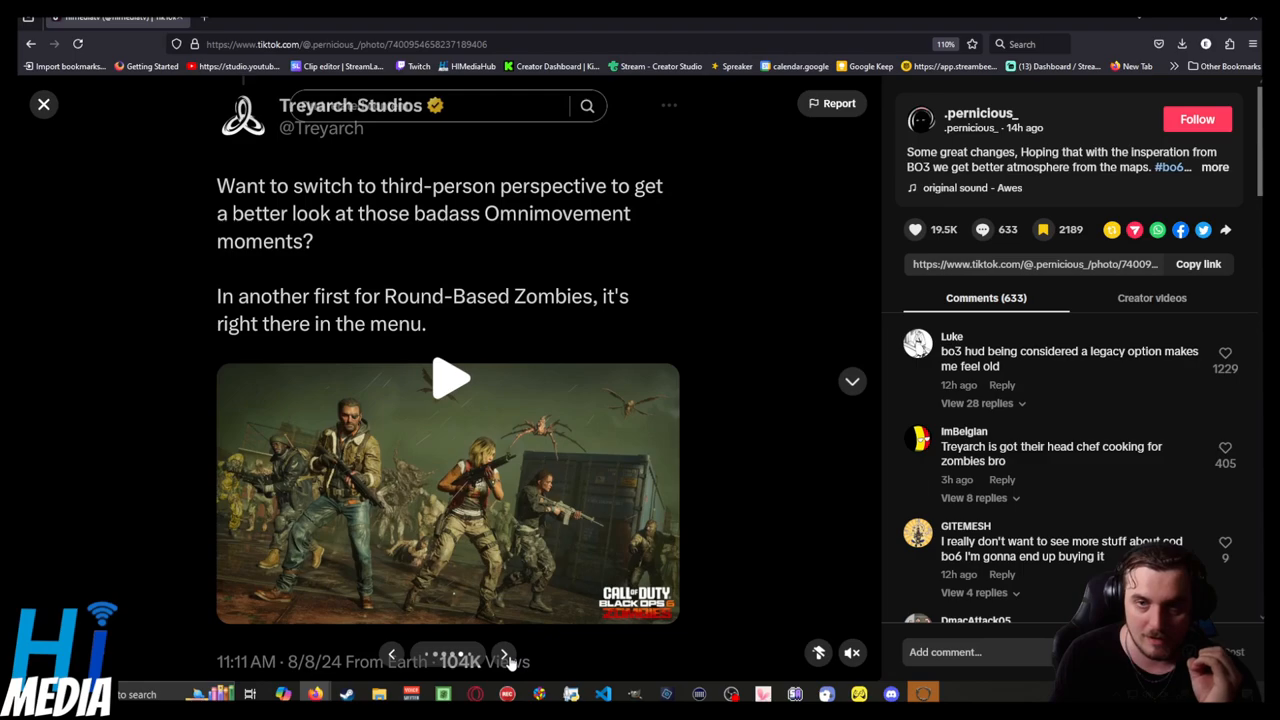
{"action": "left_click", "coordinate": [508, 656]}
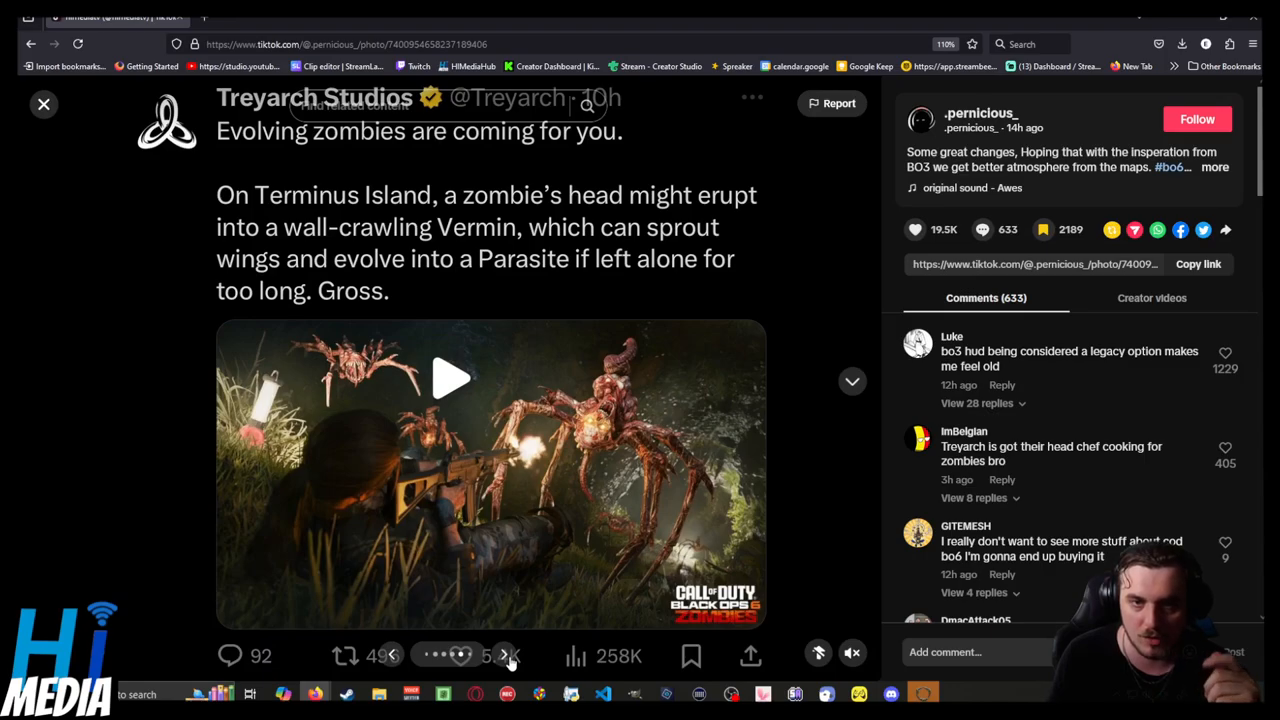
- Move forward to the Augments slide on upgrades for Perks, Ammo Mods and Field Upgrades
{"action": "left_click", "coordinate": [500, 656]}
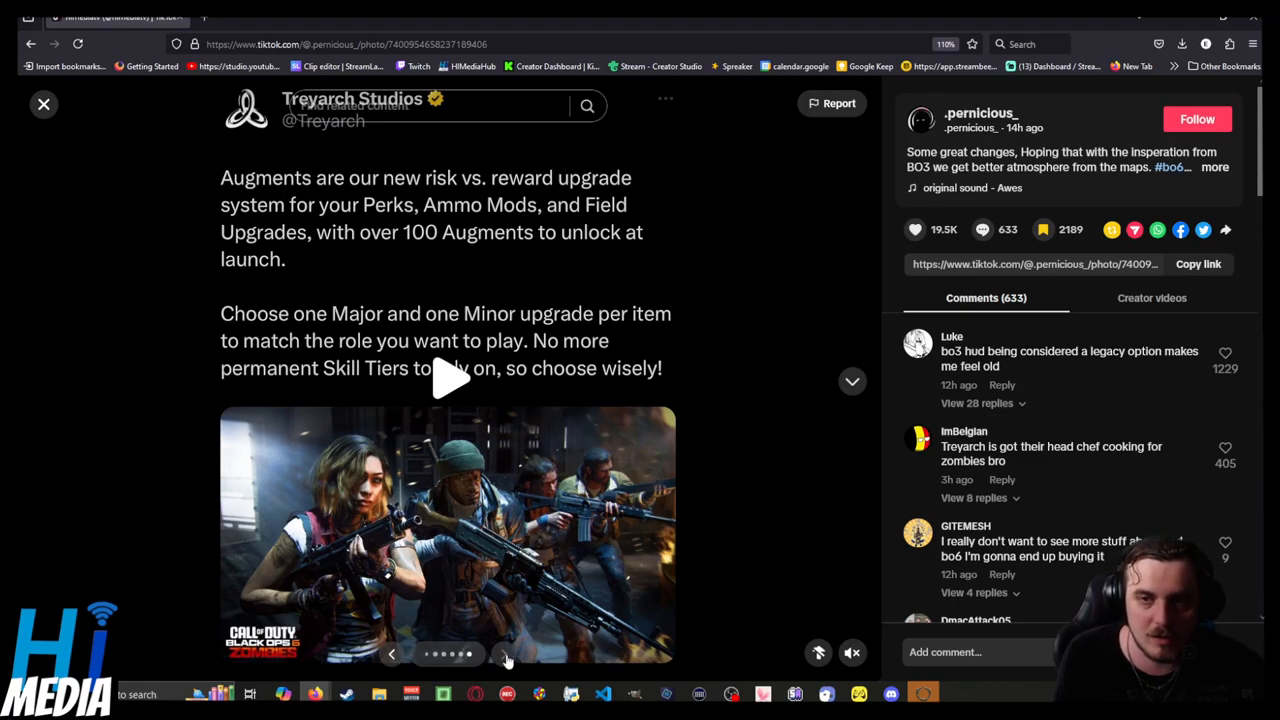
{"action": "mouse_move", "coordinate": [810, 428]}
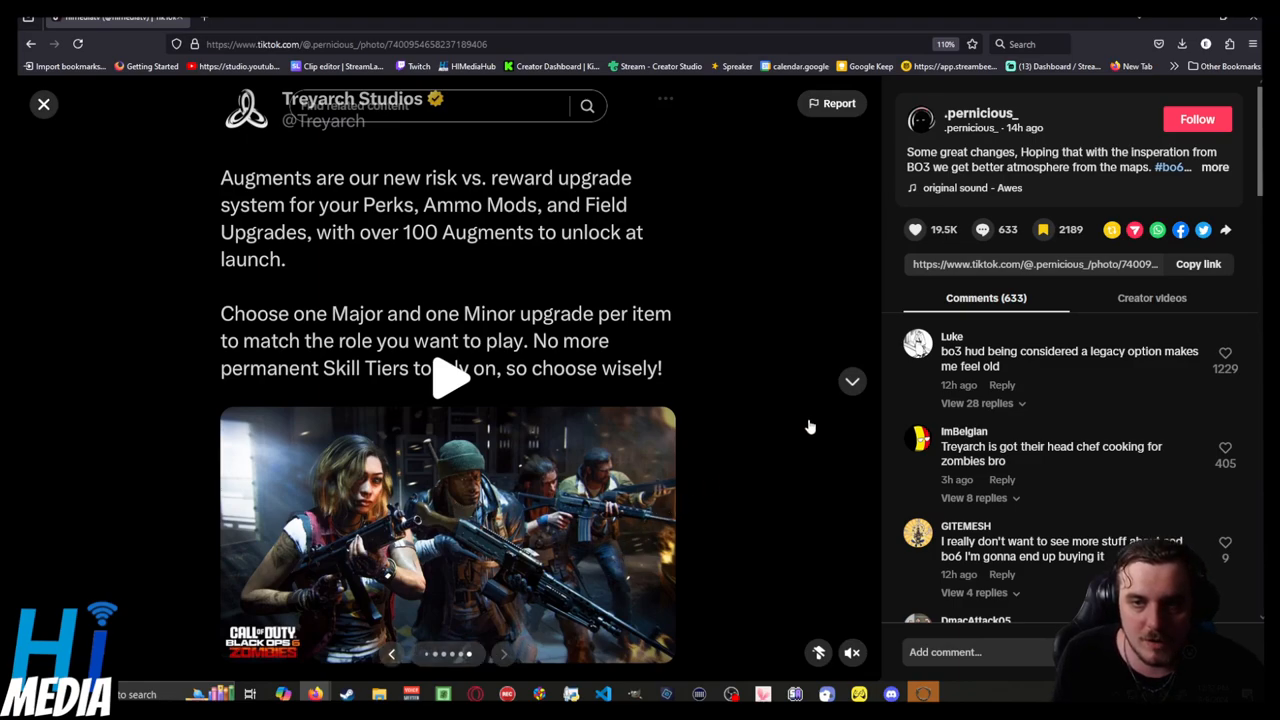
{"action": "mouse_move", "coordinate": [844, 404]}
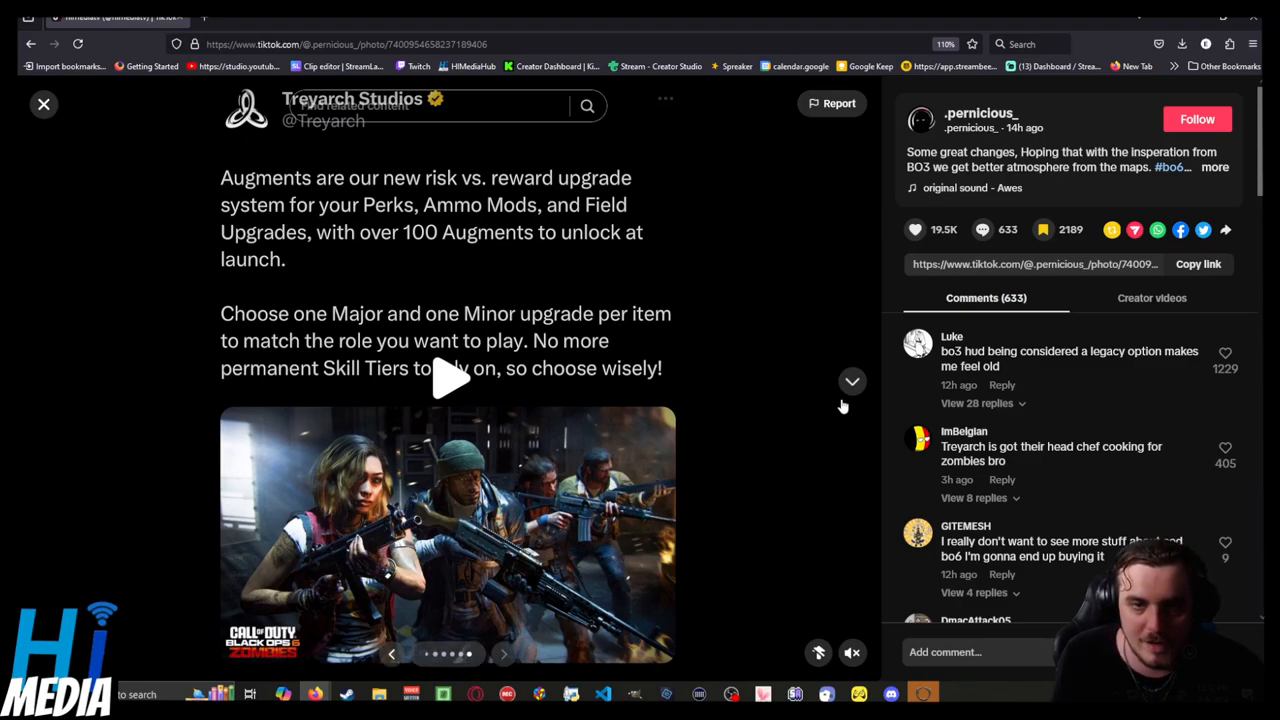